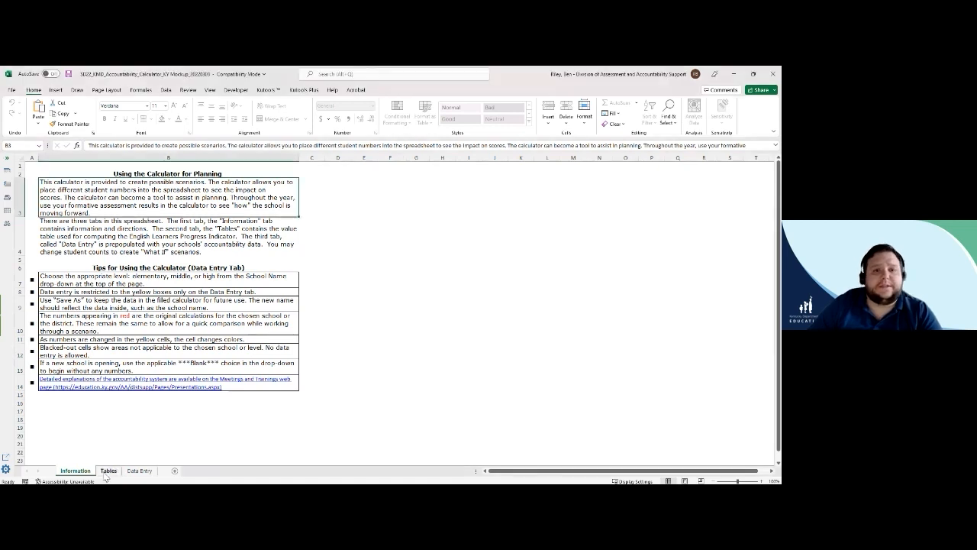
Switch to the Tables sheet with the English Language Progress value tables.
{"action": "left_click", "coordinate": [108, 470]}
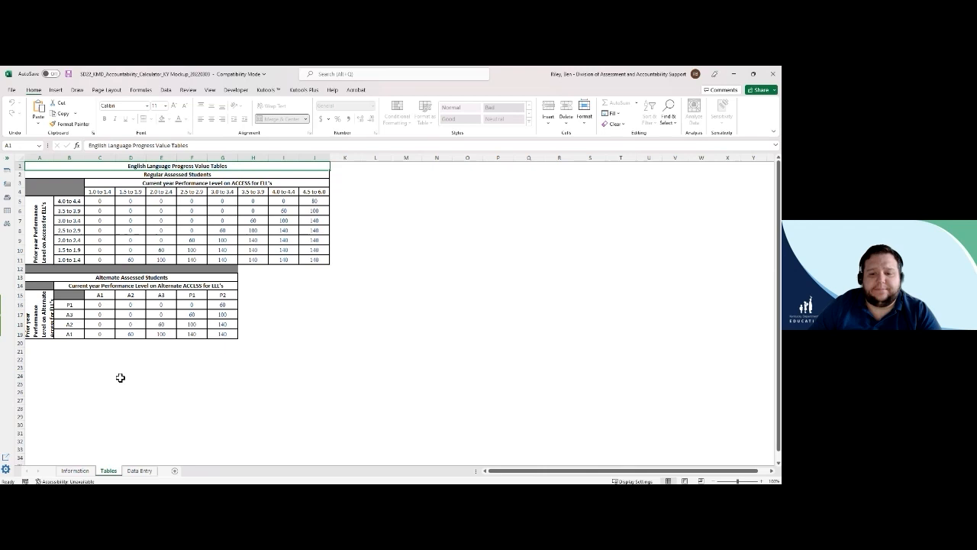
Switch to the Data Entry sheet showing scores, weights and student counts.
{"action": "left_click", "coordinate": [140, 471]}
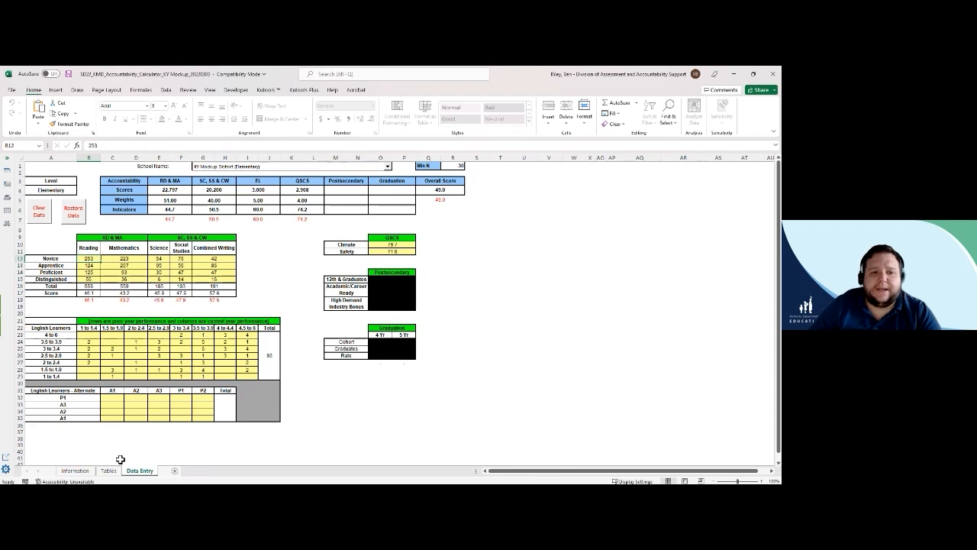
{"action": "mouse_move", "coordinate": [98, 455]}
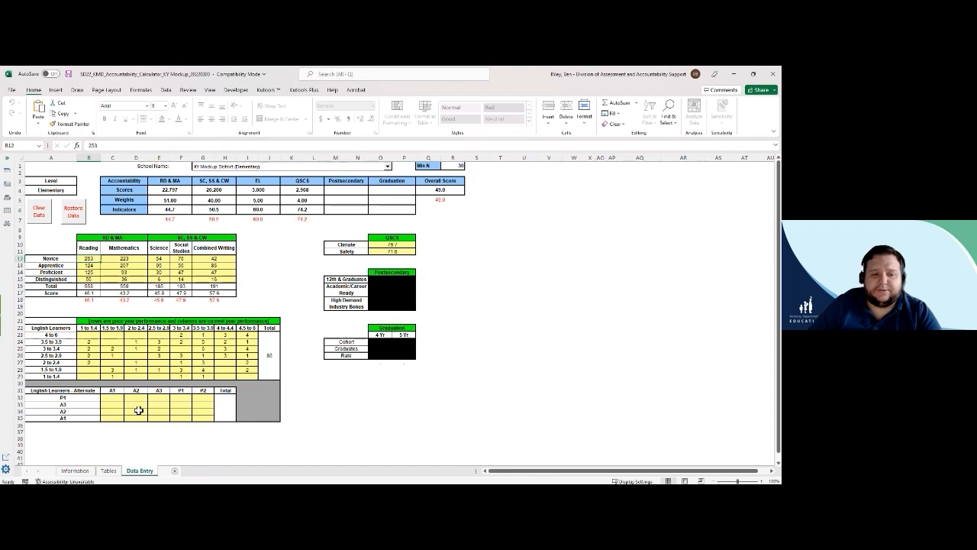
{"action": "mouse_move", "coordinate": [137, 406]}
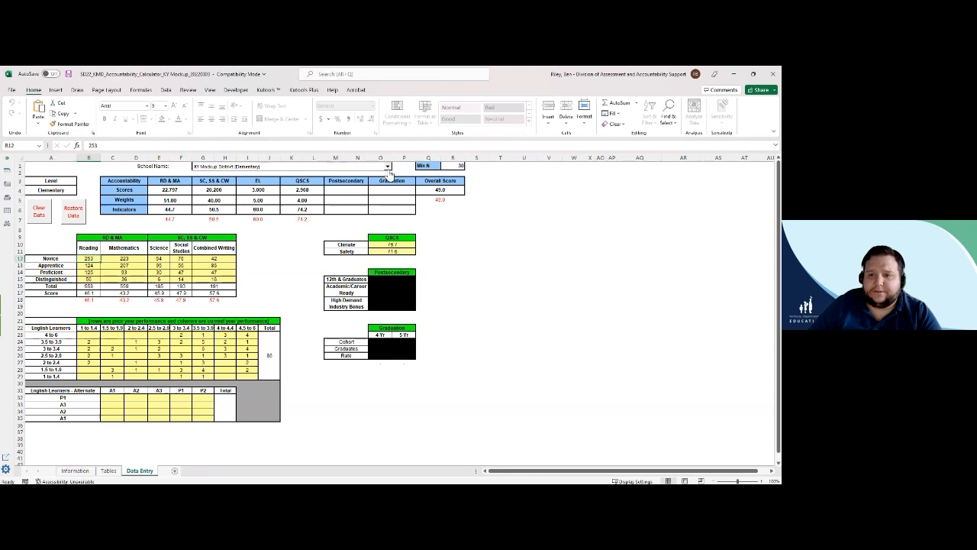
{"action": "left_click", "coordinate": [388, 166]}
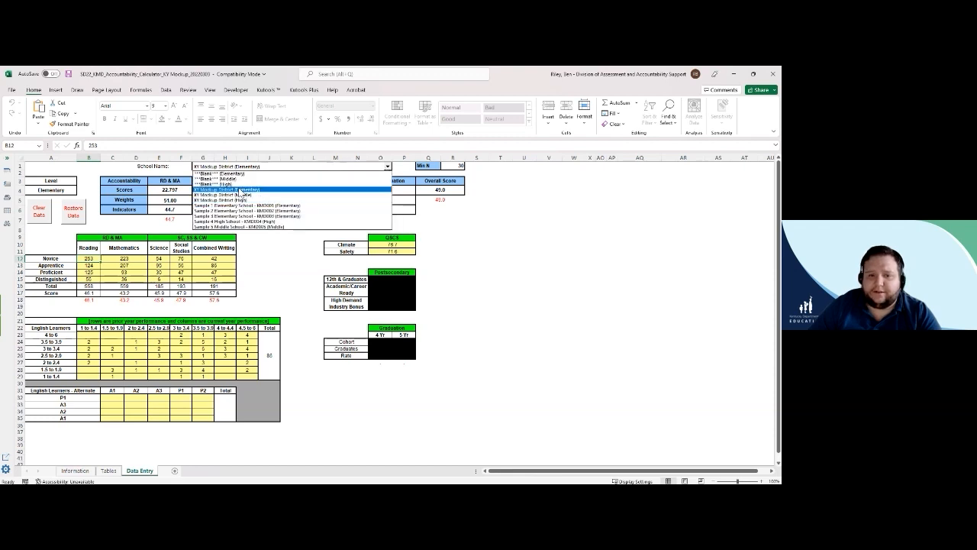
{"action": "left_click", "coordinate": [241, 189]}
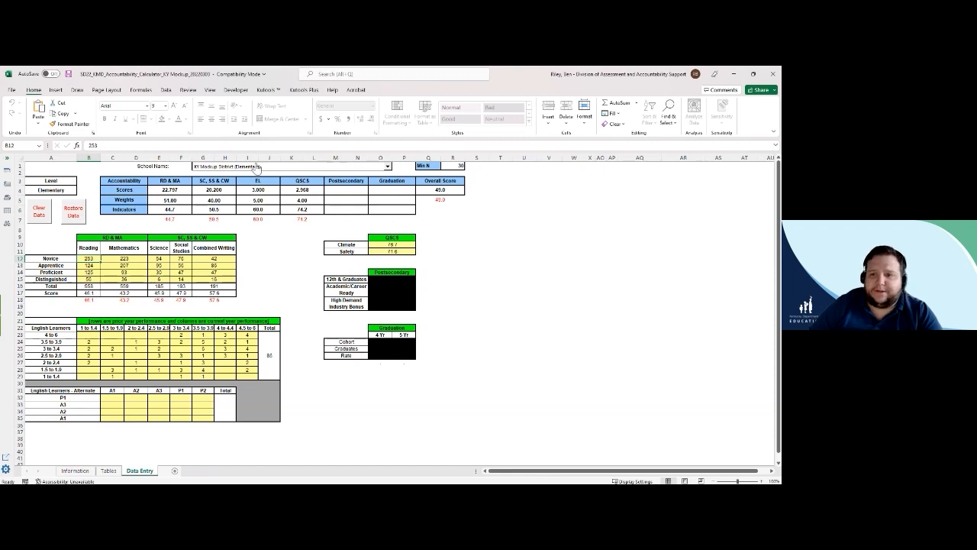
{"action": "left_click", "coordinate": [388, 166]}
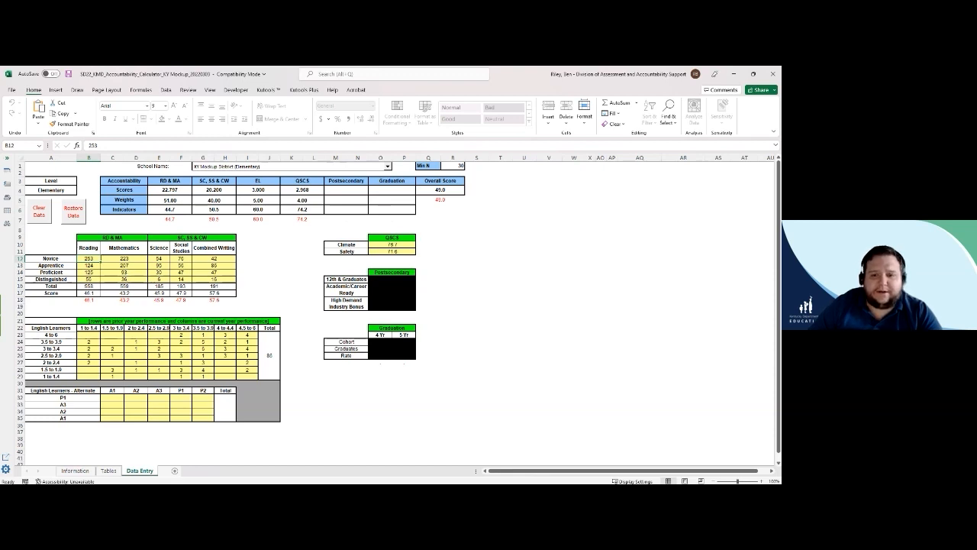
{"action": "mouse_move", "coordinate": [290, 232]}
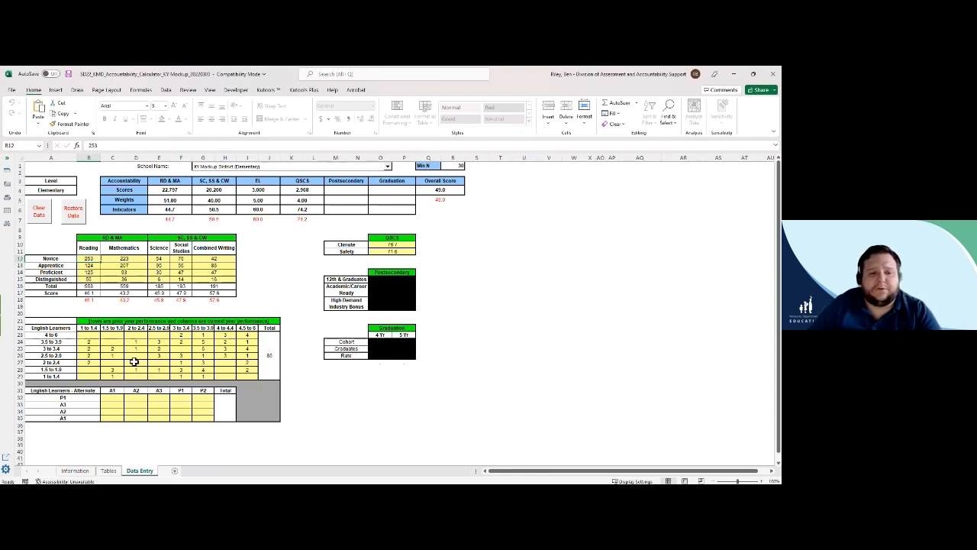
{"action": "mouse_move", "coordinate": [353, 249]}
{"action": "type", "text": "243"}
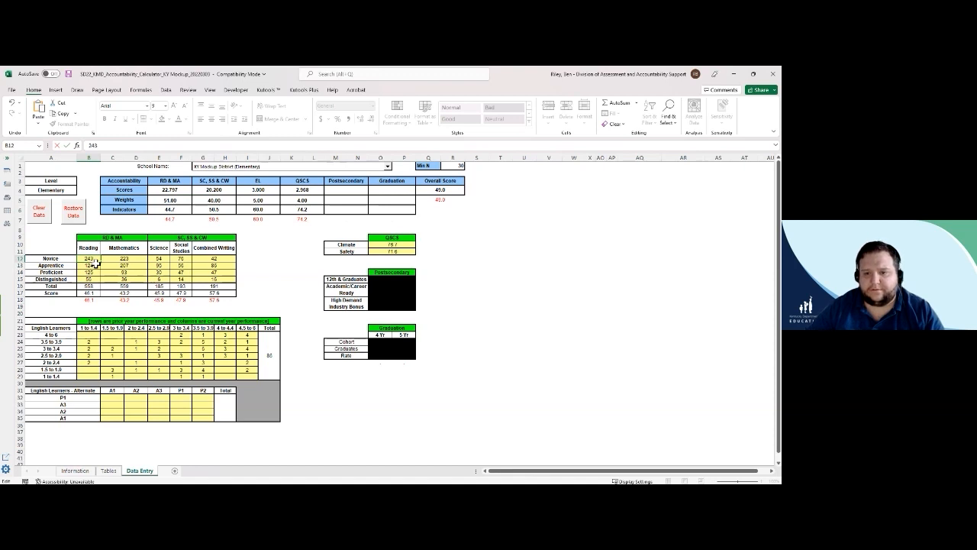
Enter smaller Novice counts in the Reading and Mathematics achievement columns.
{"action": "left_click", "coordinate": [124, 266]}
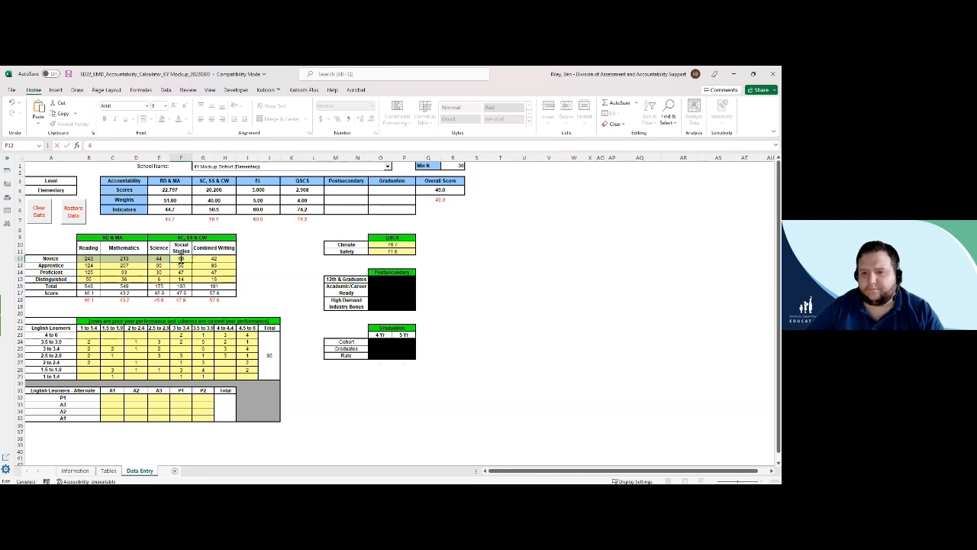
{"action": "left_click", "coordinate": [180, 258]}
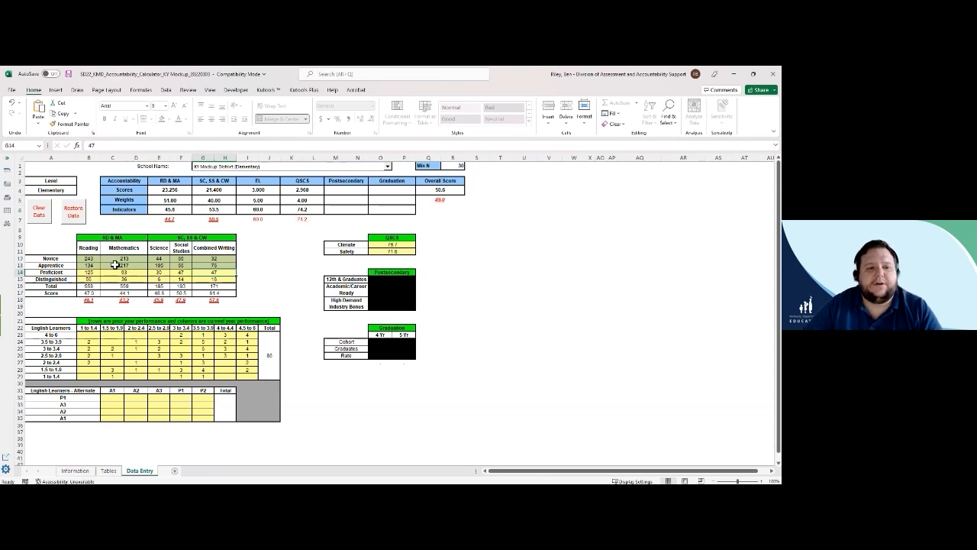
{"action": "mouse_move", "coordinate": [136, 266]}
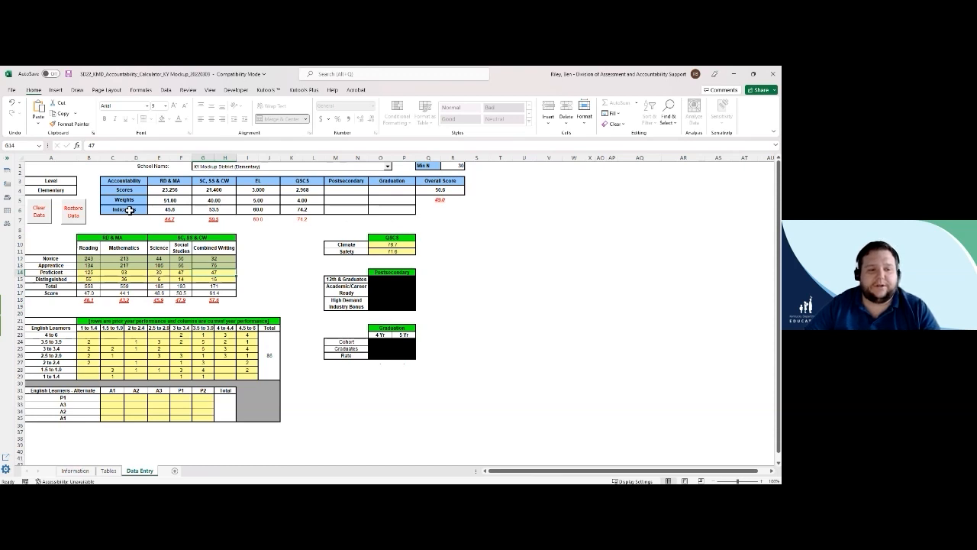
{"action": "mouse_move", "coordinate": [388, 229]}
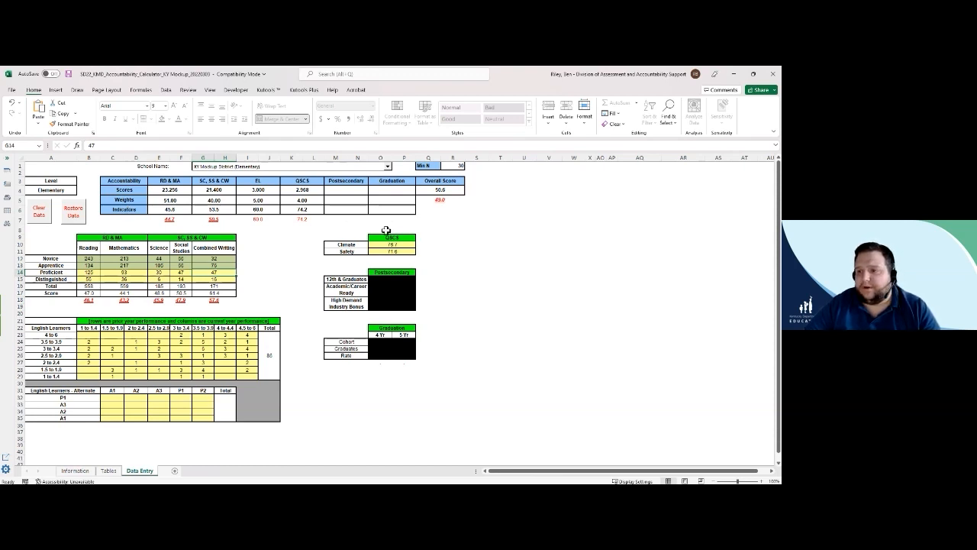
{"action": "mouse_move", "coordinate": [431, 211]}
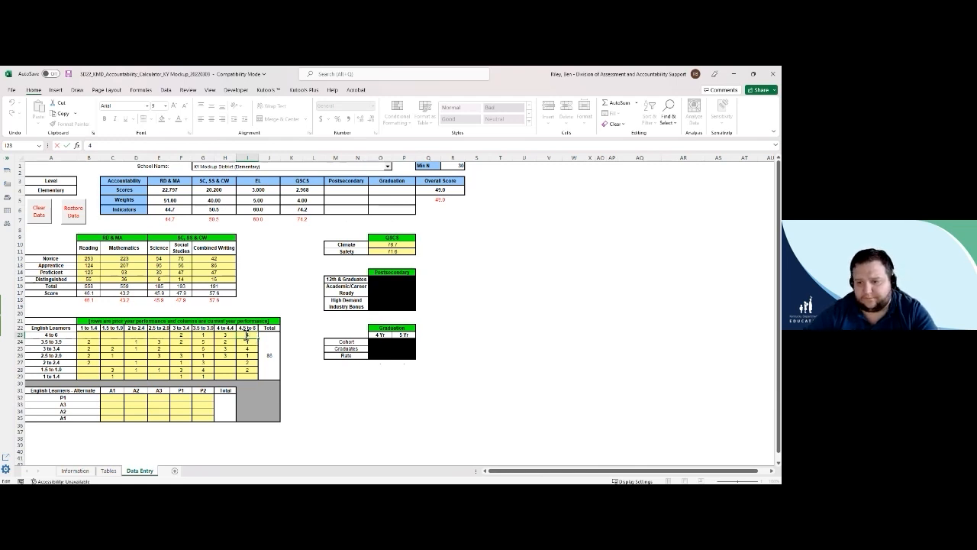
Edit the English Learners growth grid counts toward higher growth levels.
{"action": "left_click", "coordinate": [247, 375]}
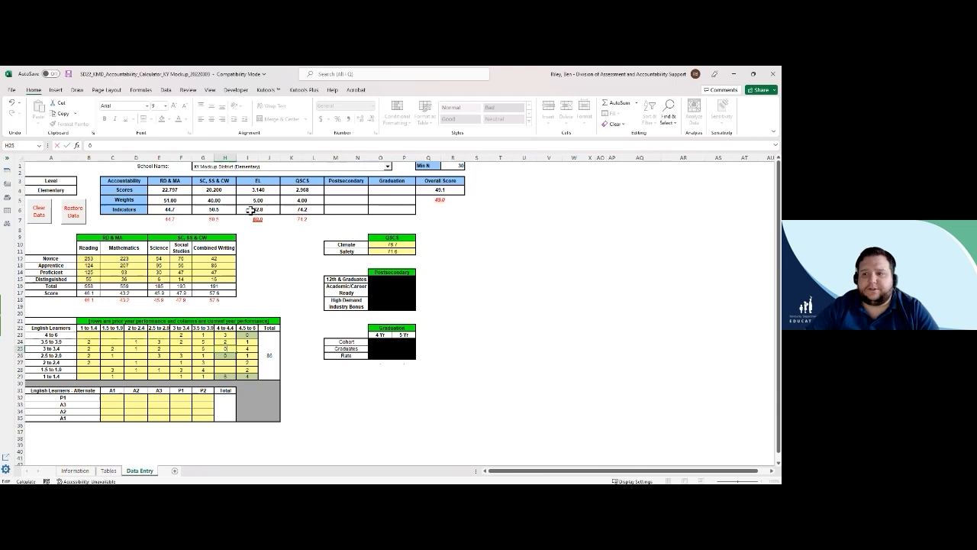
{"action": "mouse_move", "coordinate": [446, 211]}
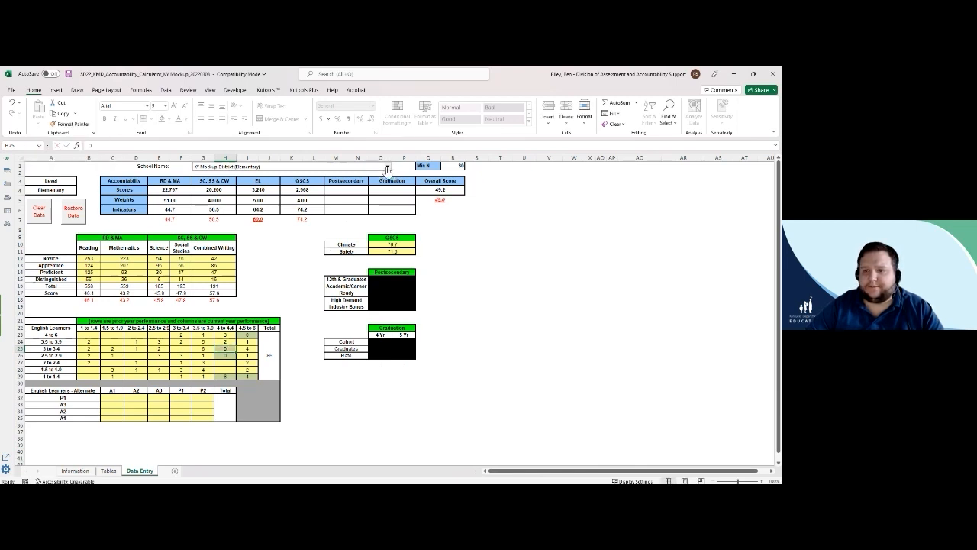
Choose a high school from the School Name list and set Graduates to 200.
{"action": "left_click", "coordinate": [387, 166]}
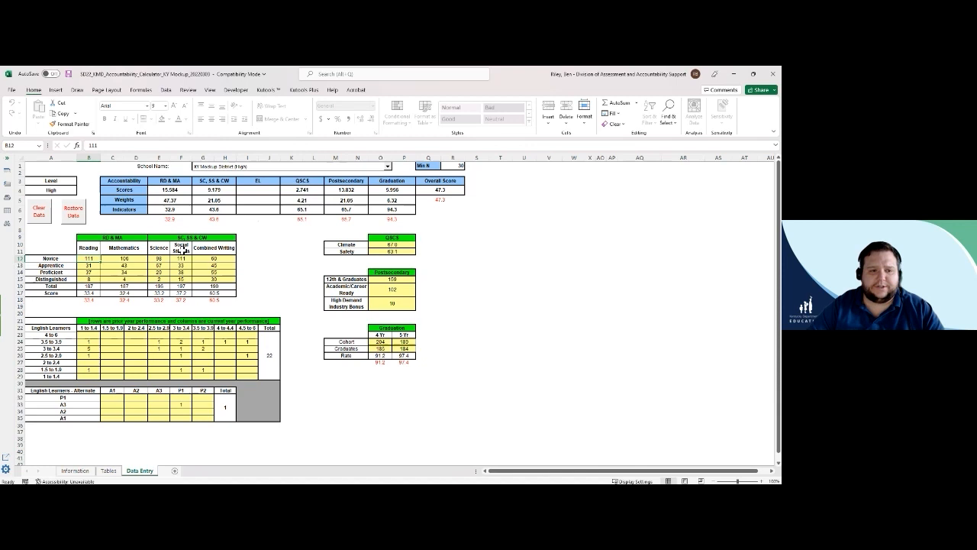
{"action": "mouse_move", "coordinate": [215, 289]}
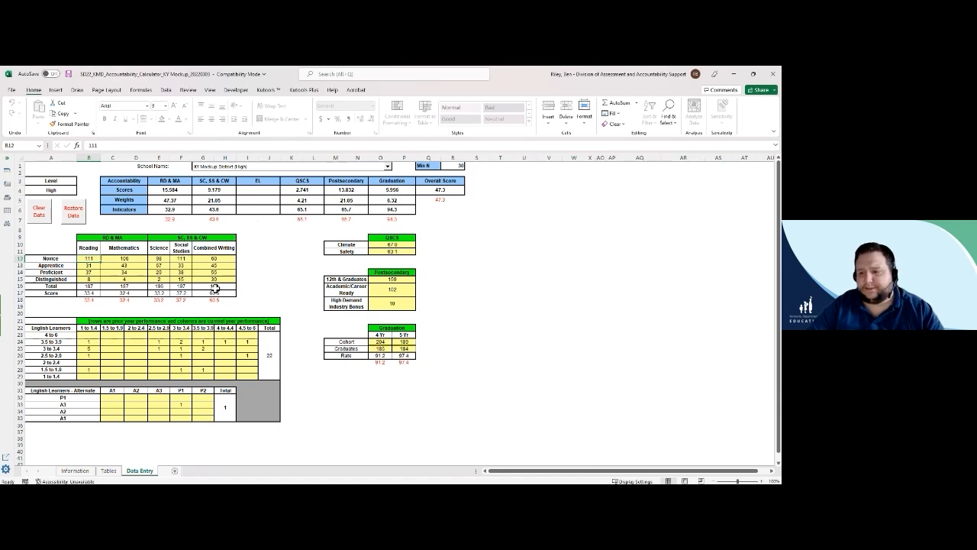
{"action": "mouse_move", "coordinate": [382, 348]}
{"action": "type", "text": "186"}
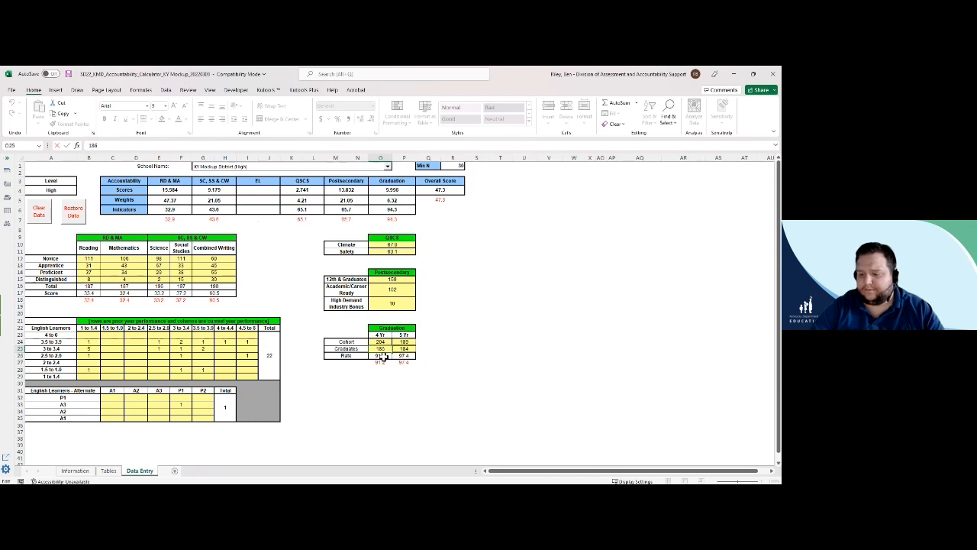
{"action": "type", "text": "200"}
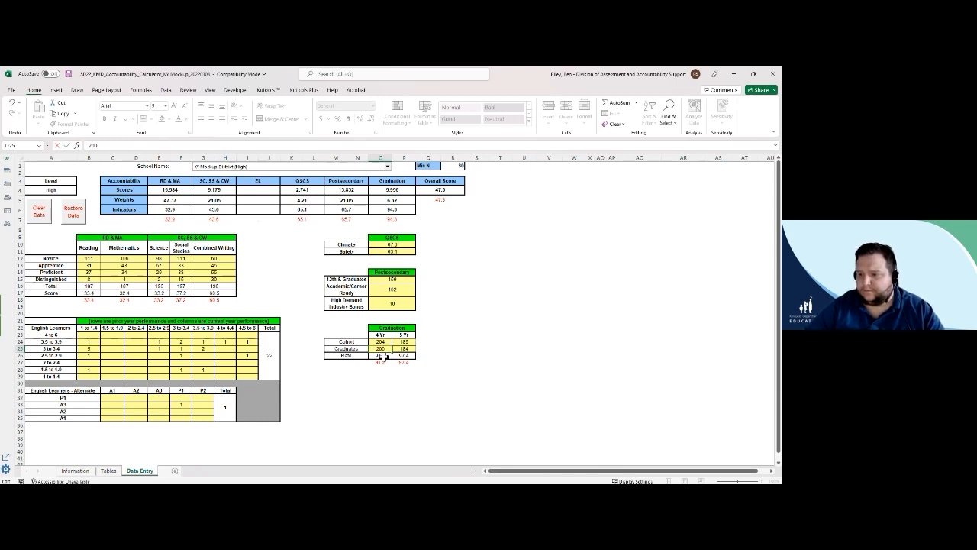
{"action": "left_click", "coordinate": [393, 348]}
{"action": "type", "text": "189"}
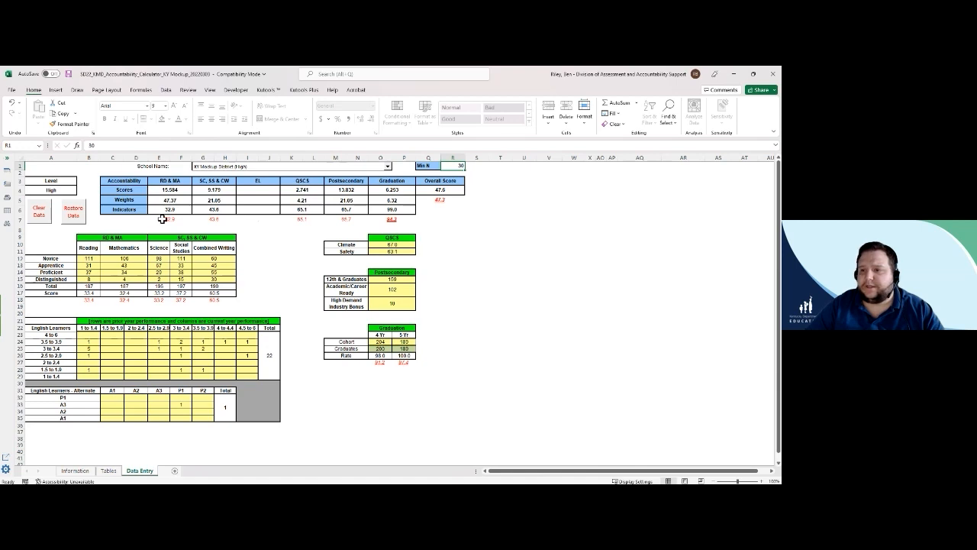
{"action": "mouse_move", "coordinate": [406, 220]}
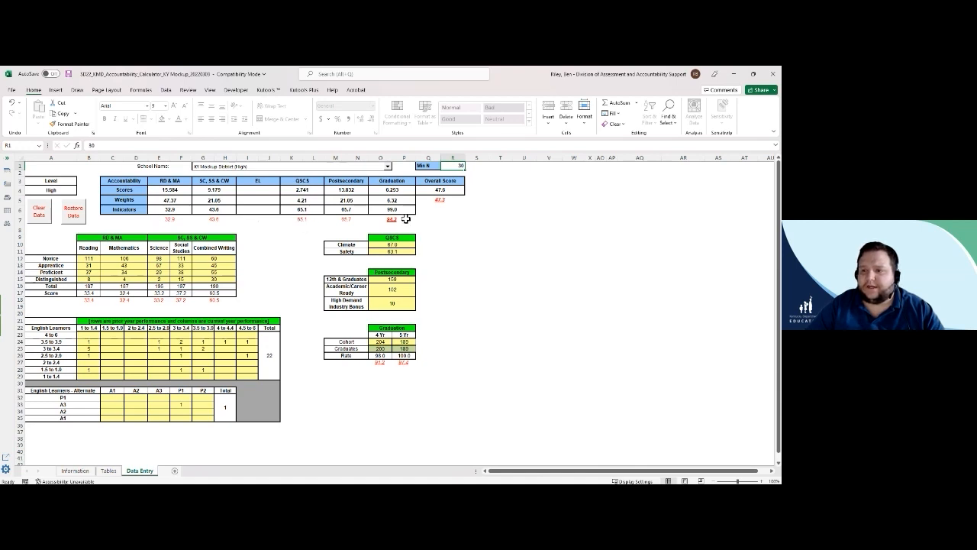
{"action": "mouse_move", "coordinate": [403, 209]}
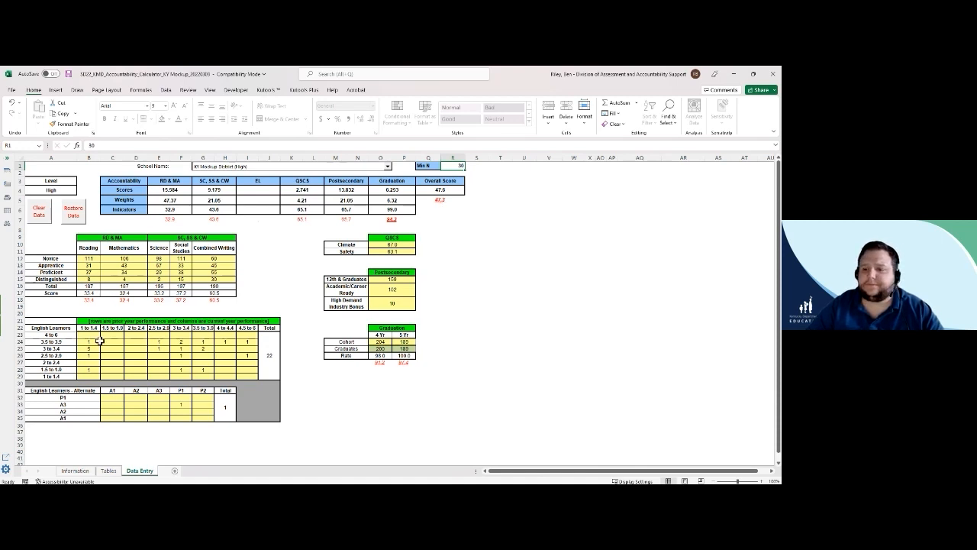
Return to the Information sheet with the calculator's instructions.
{"action": "left_click", "coordinate": [73, 471]}
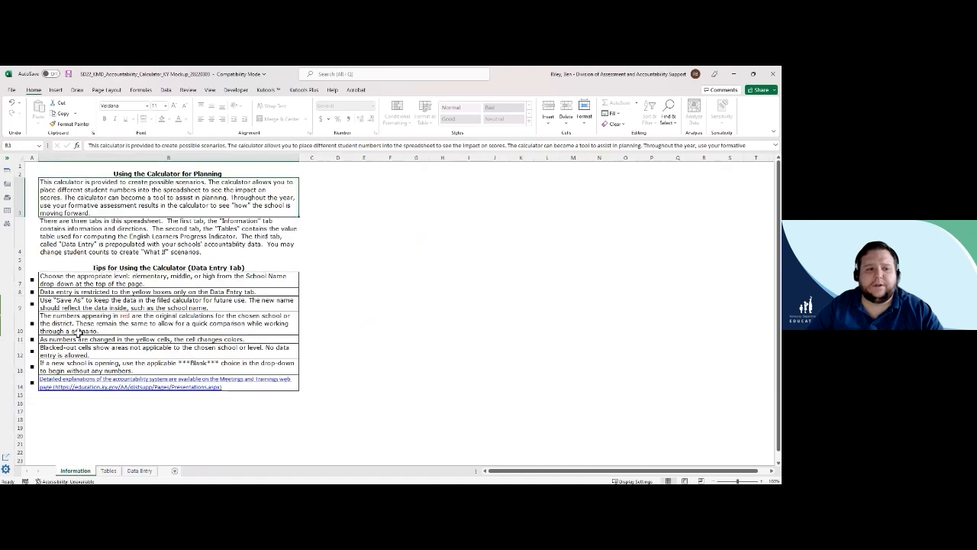